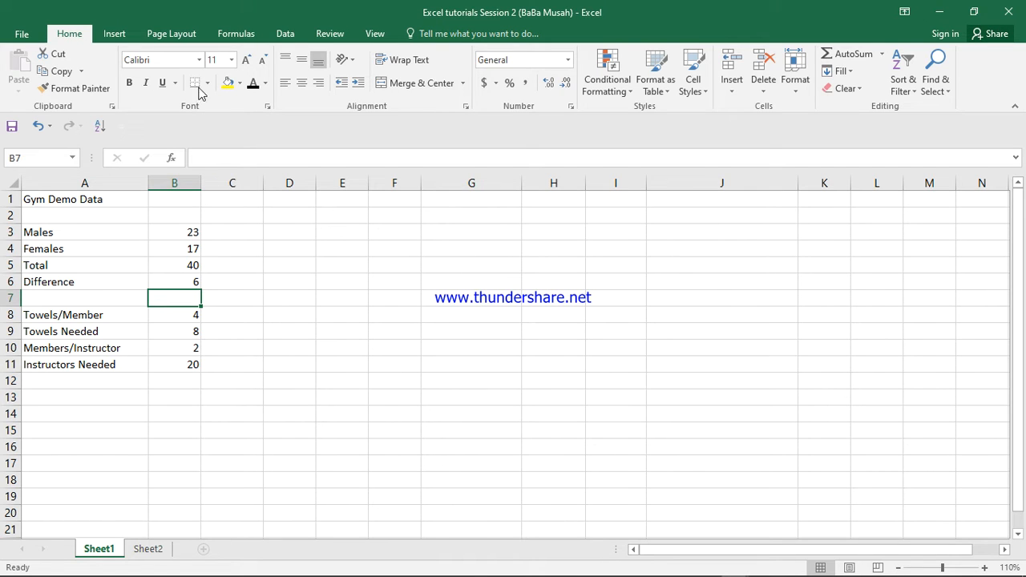
pyautogui.moveTo(210, 120)
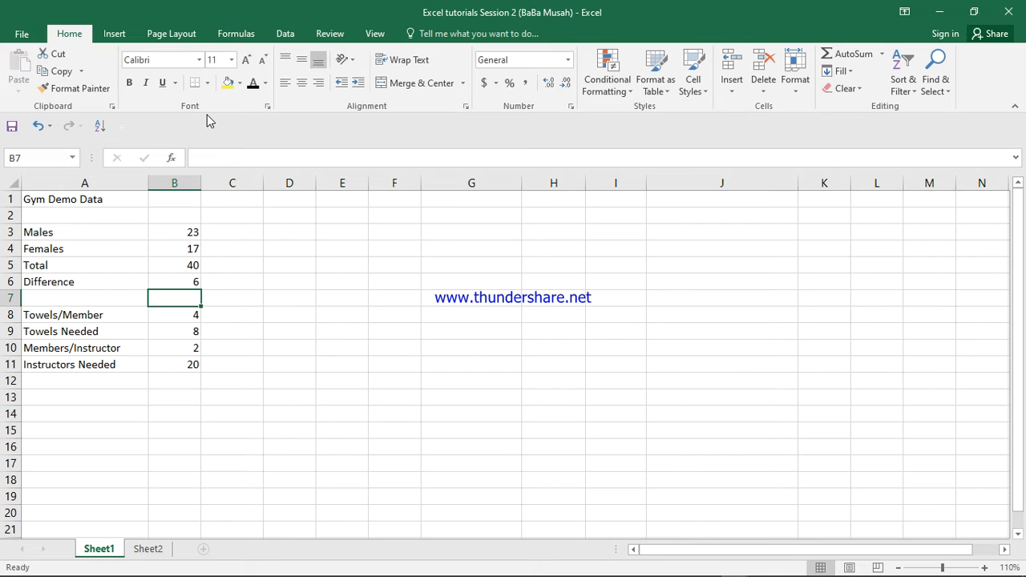
pyautogui.moveTo(174, 96)
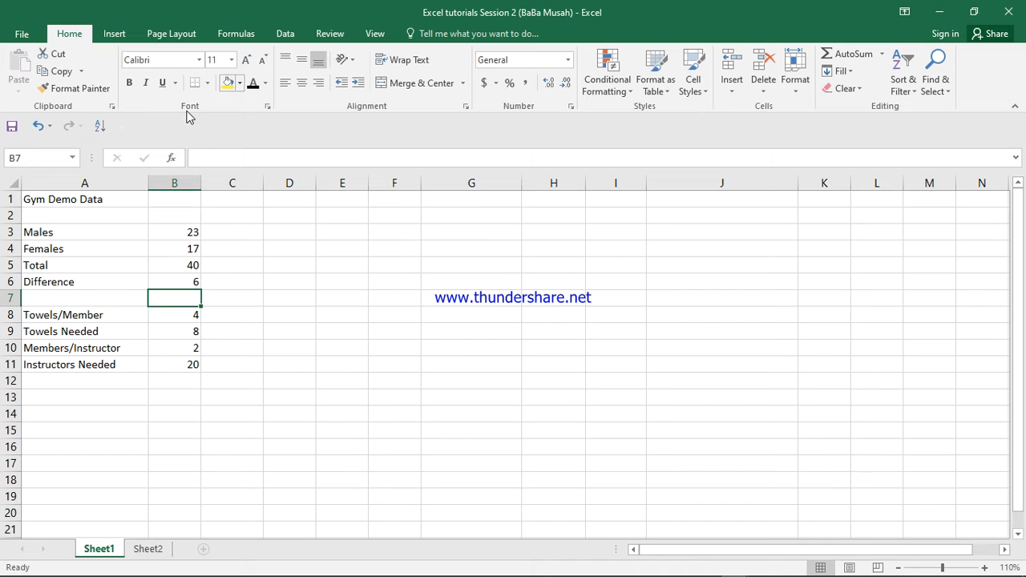
pyautogui.moveTo(130, 389)
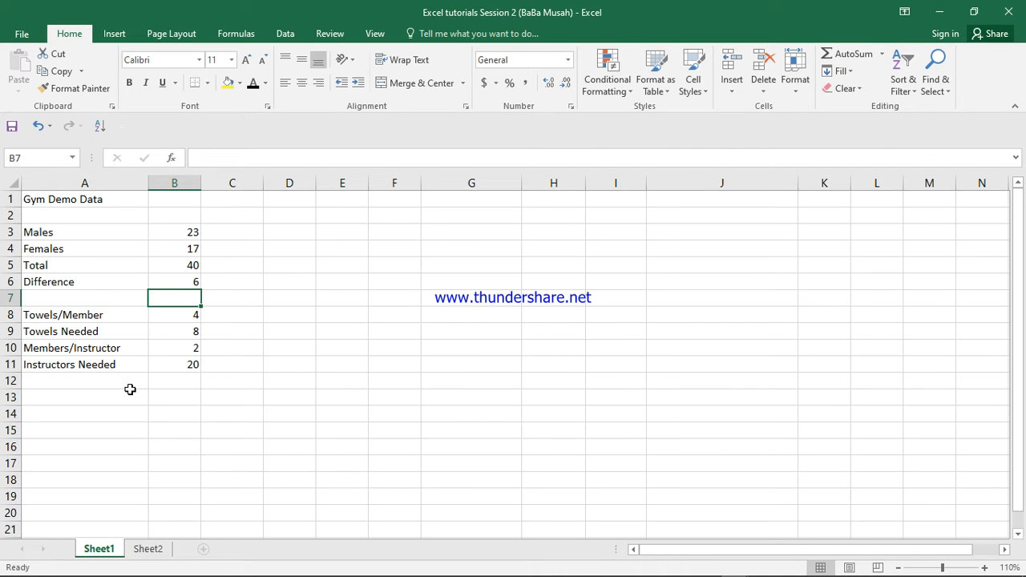
pyautogui.moveTo(33, 274)
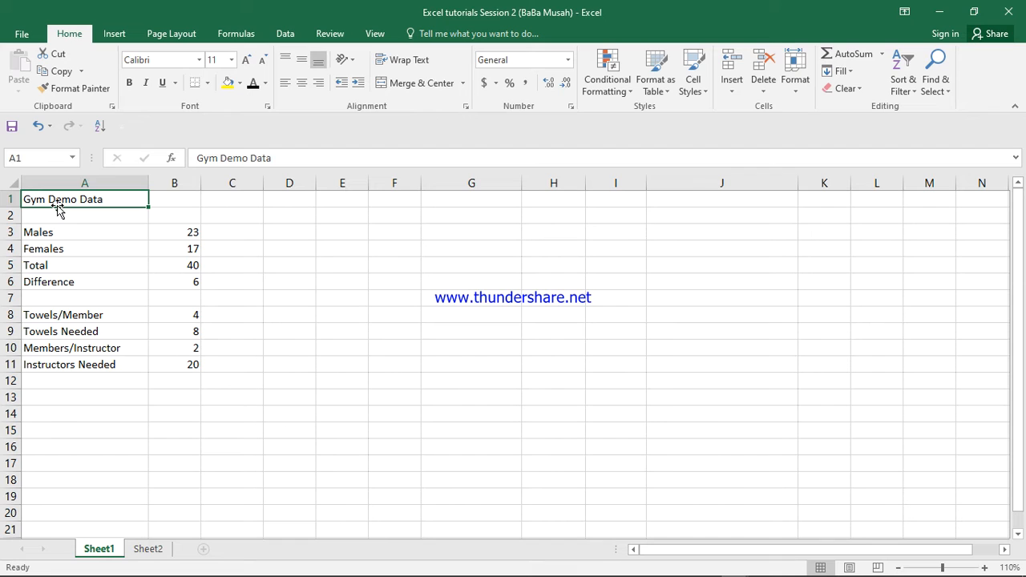
pyautogui.moveTo(206, 74)
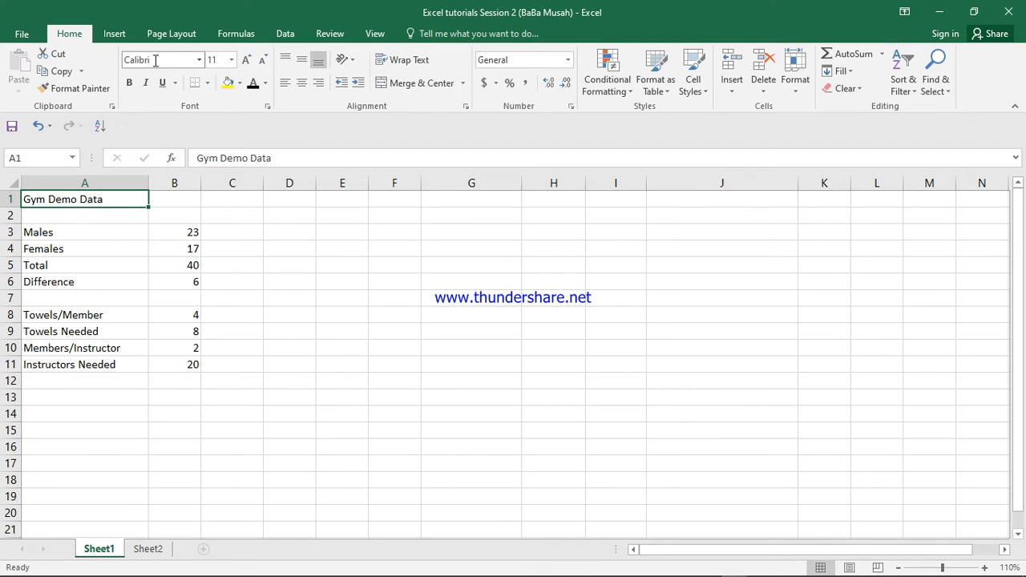
pyautogui.moveTo(161, 59)
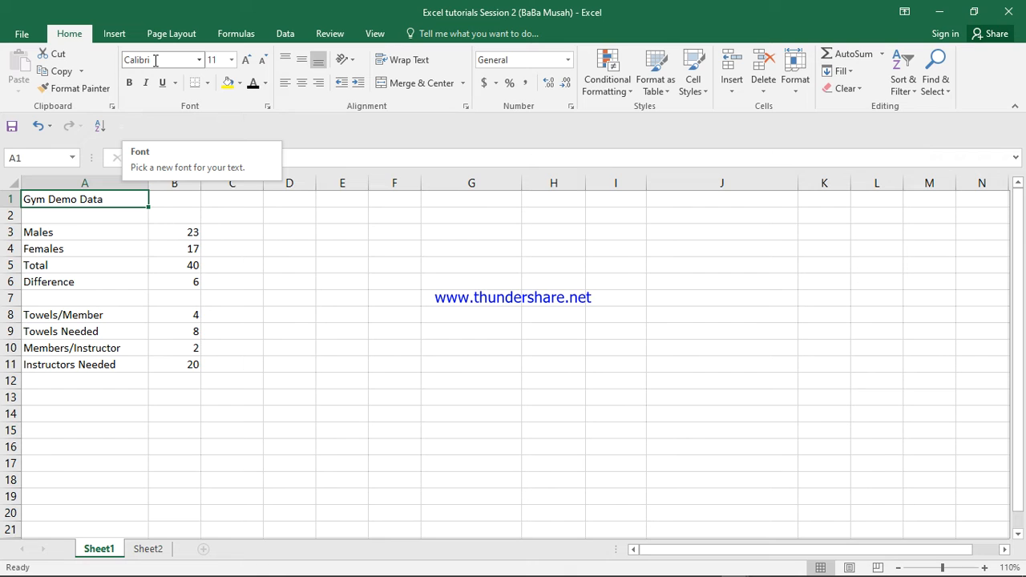
pyautogui.moveTo(199, 60)
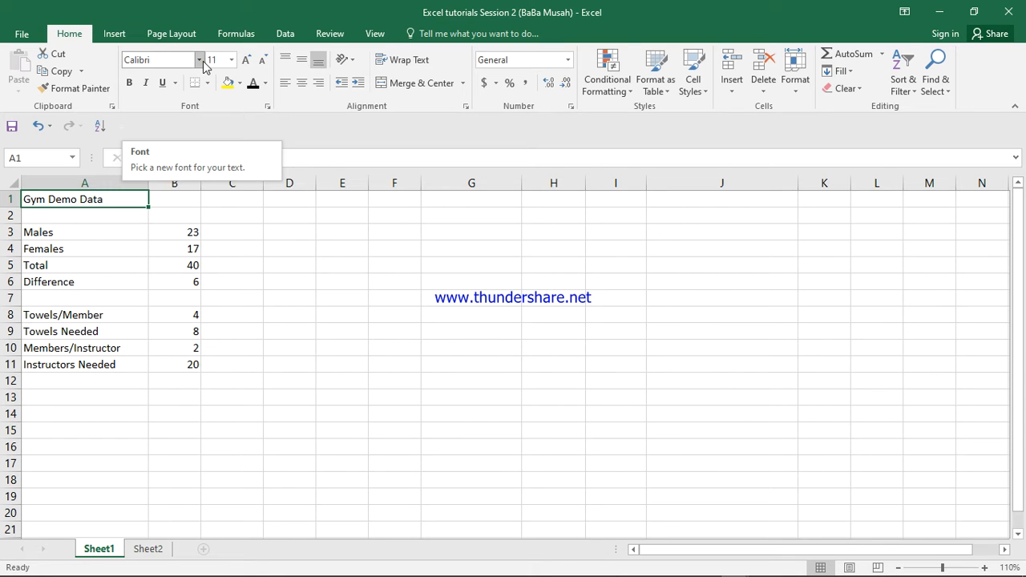
# Set the A1 title 'Gym Demo Data' to the Arial Black font.
pyautogui.click(199, 59)
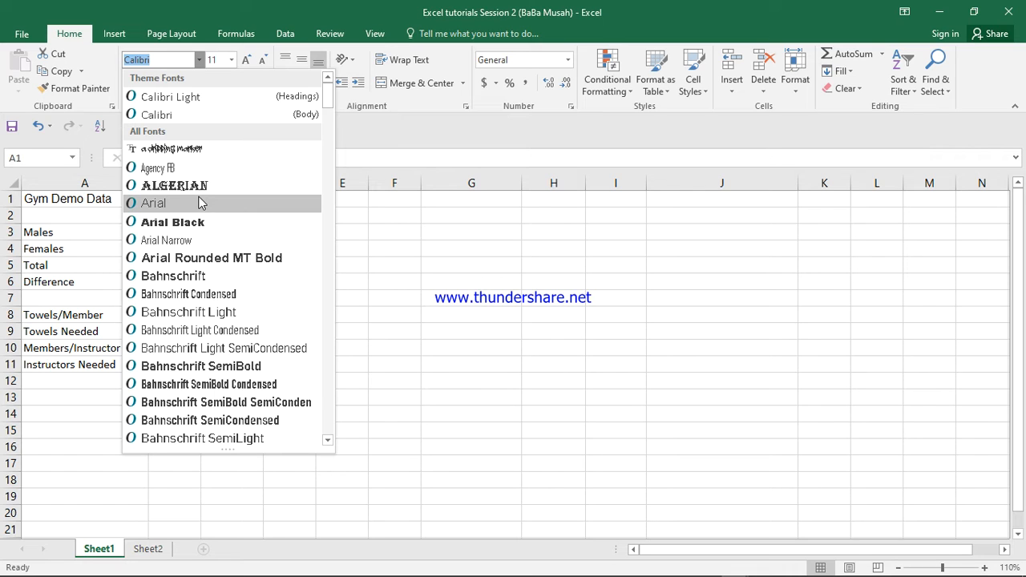
pyautogui.moveTo(200, 222)
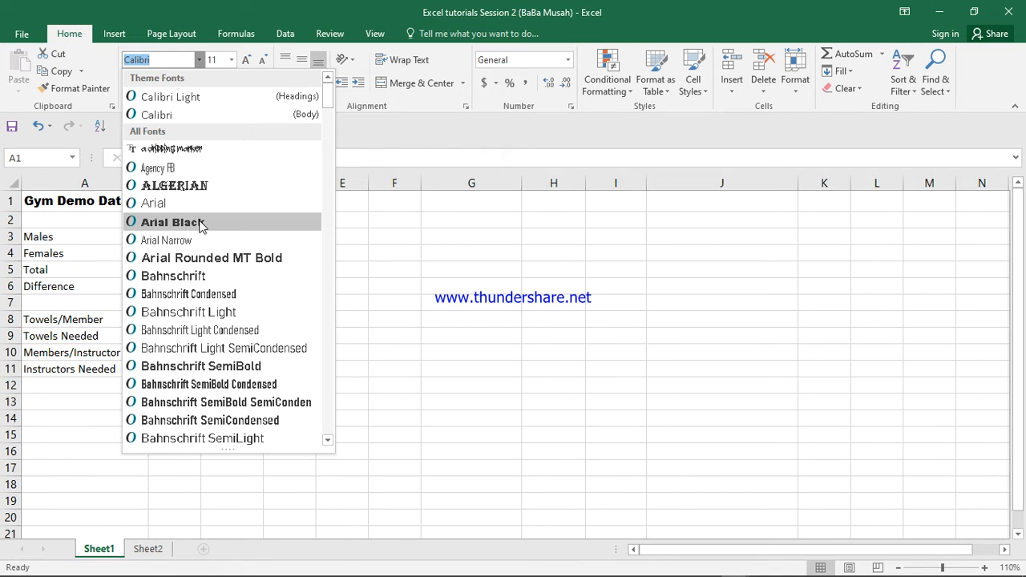
pyautogui.click(171, 221)
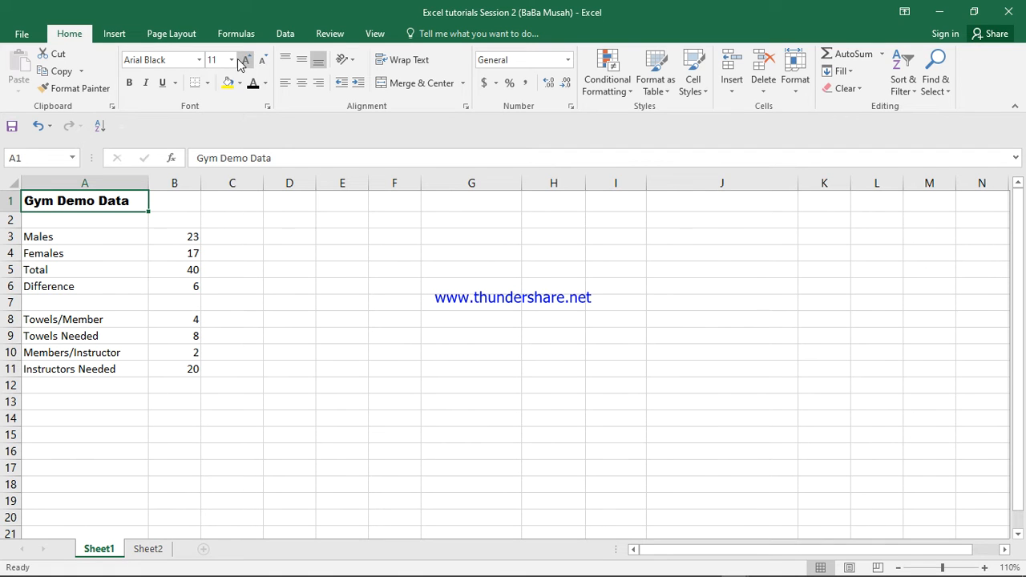
# Set the title font size to 16, trying one size smaller and returning to 16.
pyautogui.click(231, 59)
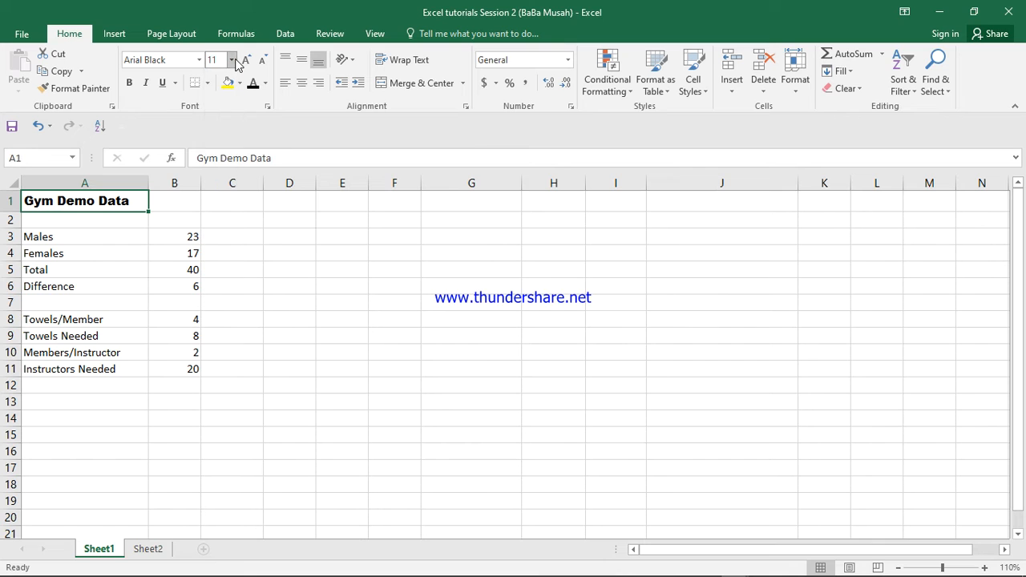
pyautogui.click(231, 59)
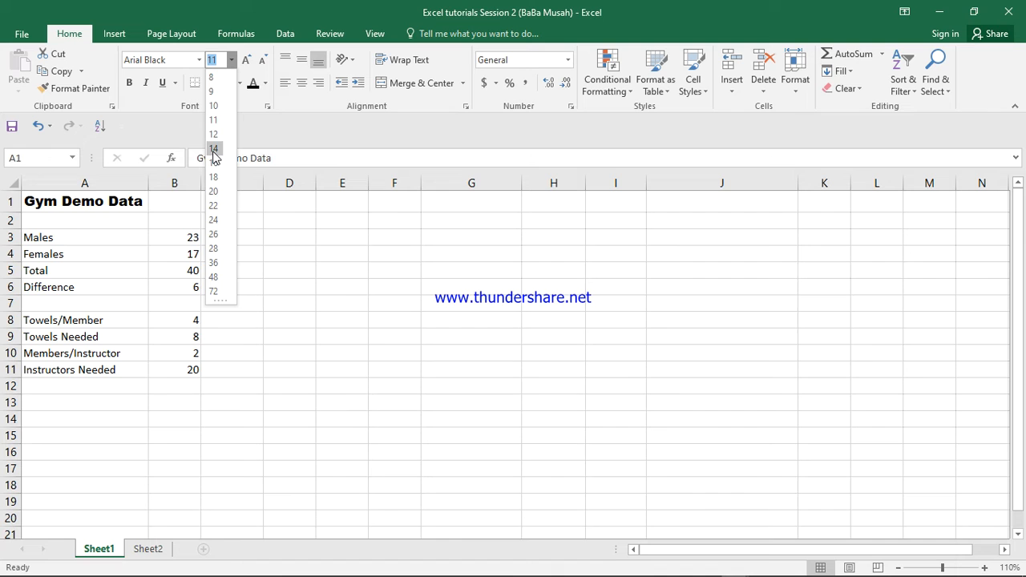
pyautogui.click(213, 147)
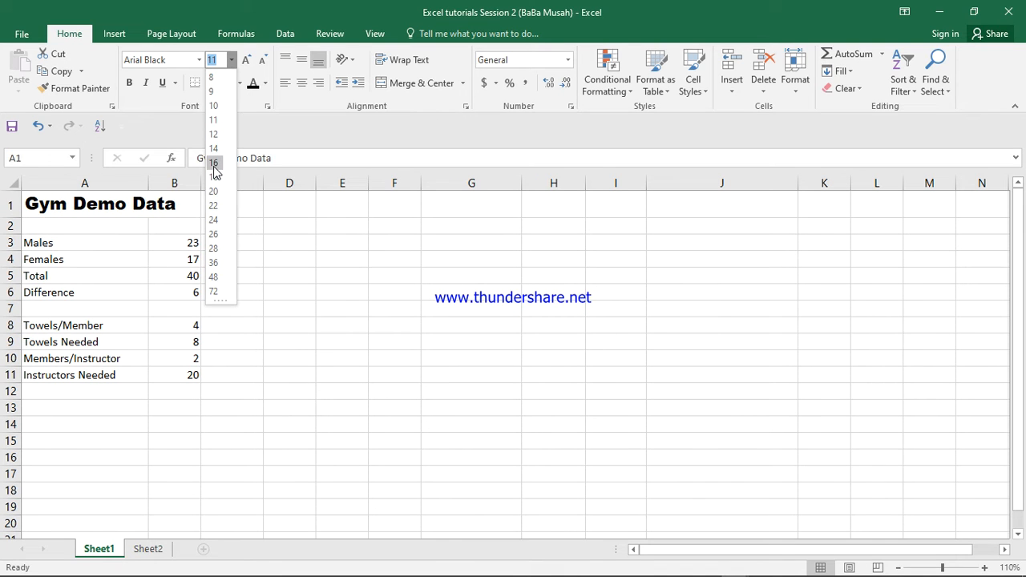
pyautogui.click(213, 164)
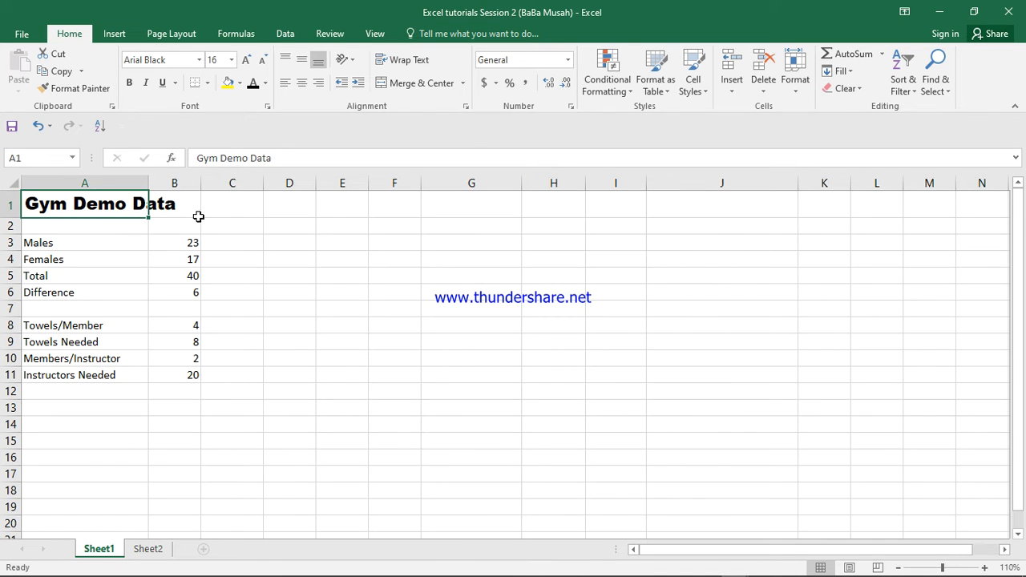
pyautogui.click(263, 59)
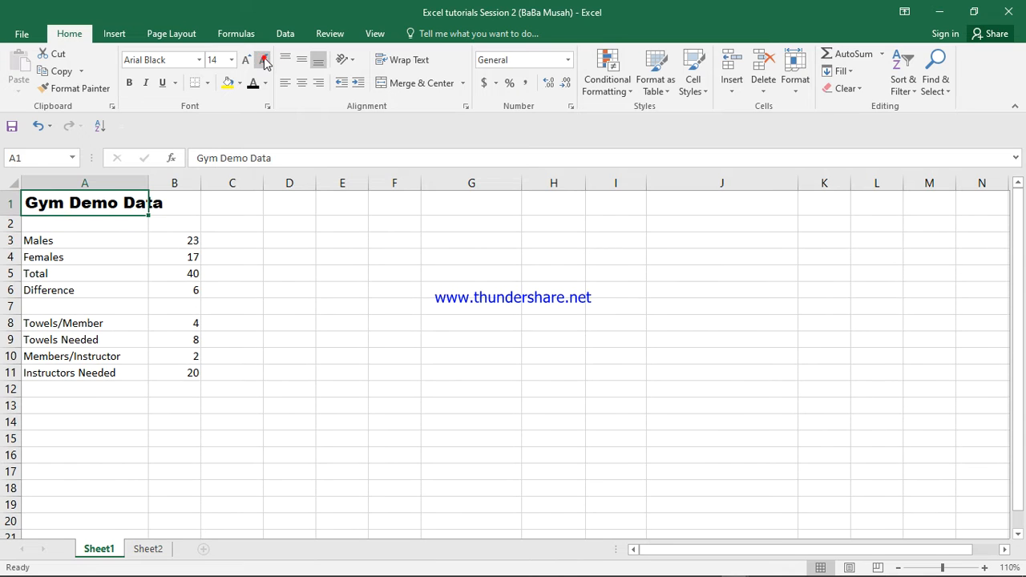
pyautogui.moveTo(262, 60)
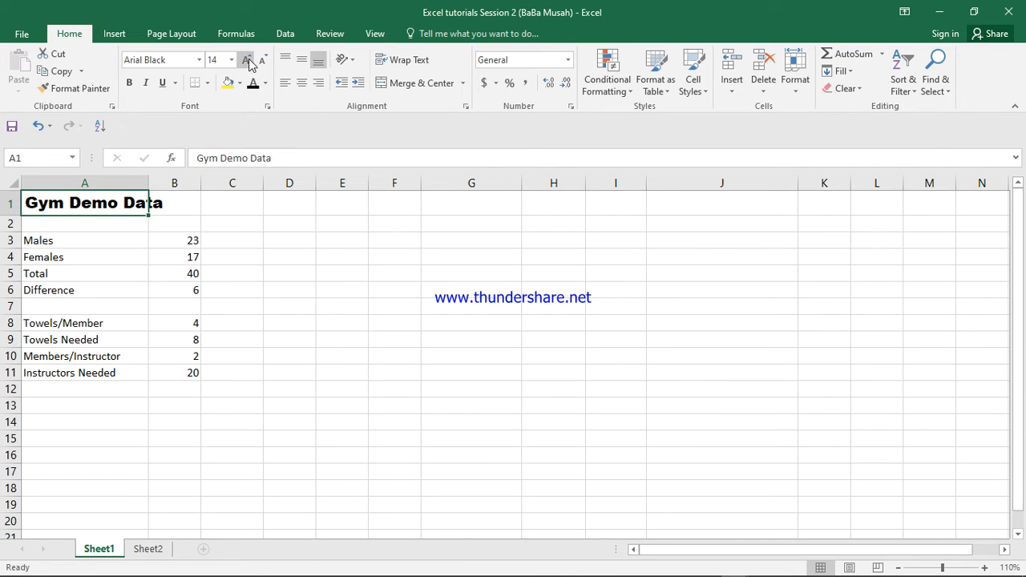
pyautogui.click(247, 59)
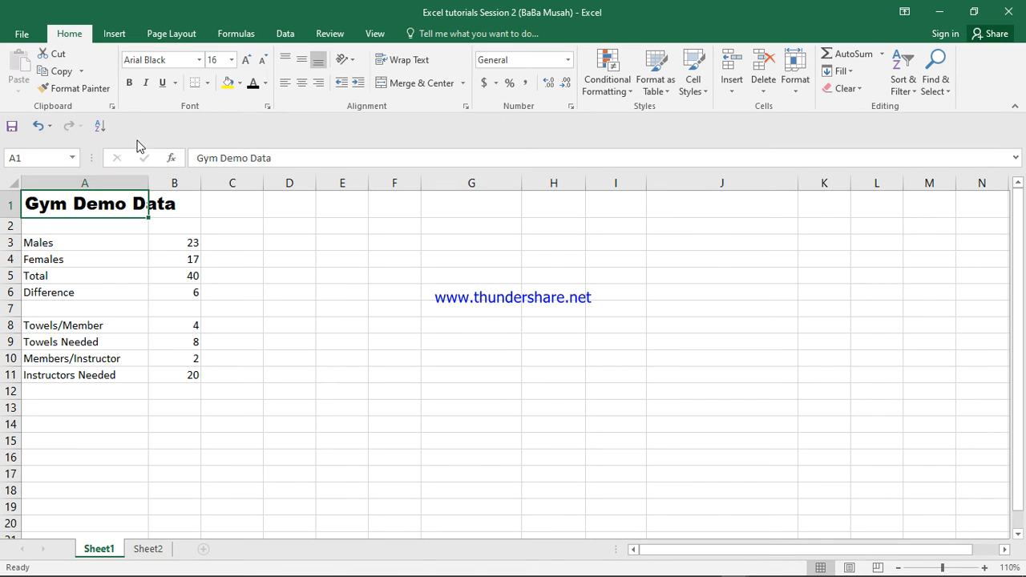
pyautogui.moveTo(130, 84)
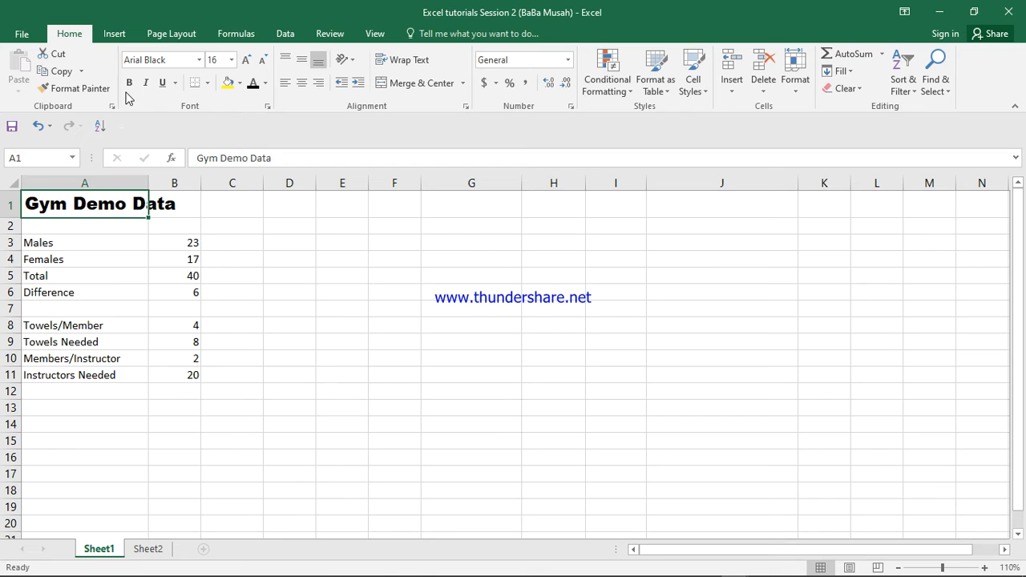
pyautogui.click(144, 83)
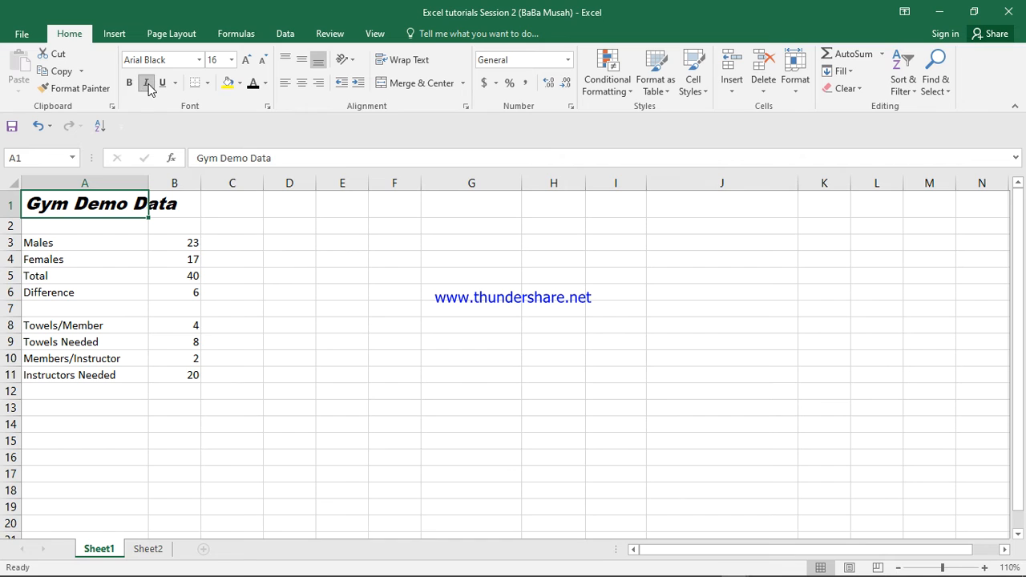
pyautogui.click(144, 83)
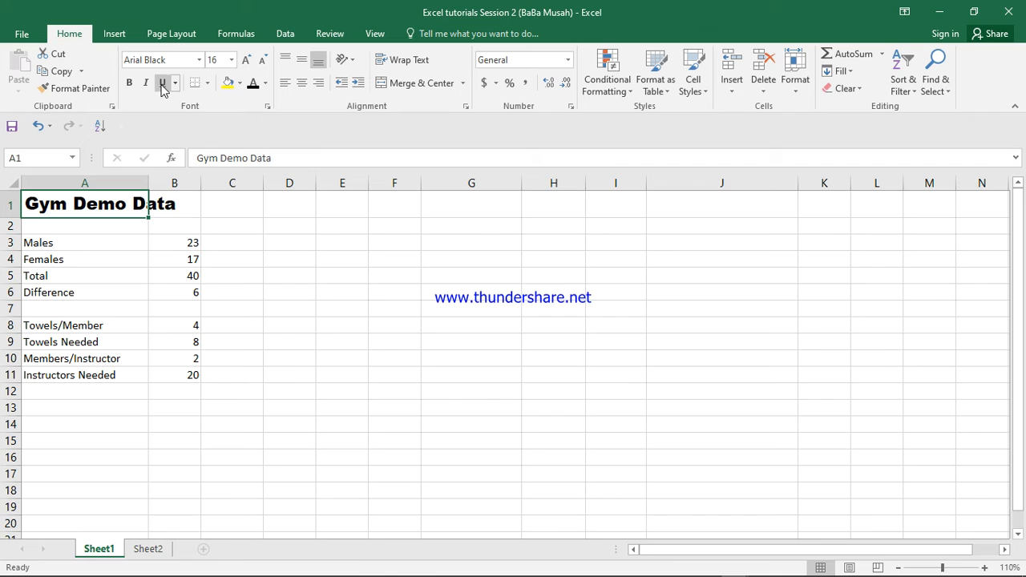
pyautogui.click(162, 84)
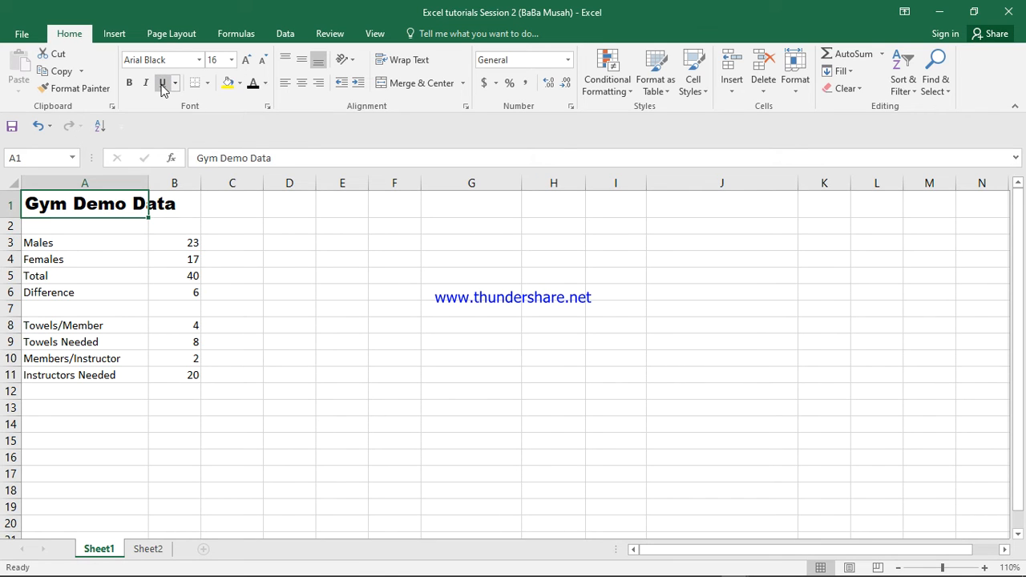
pyautogui.click(162, 83)
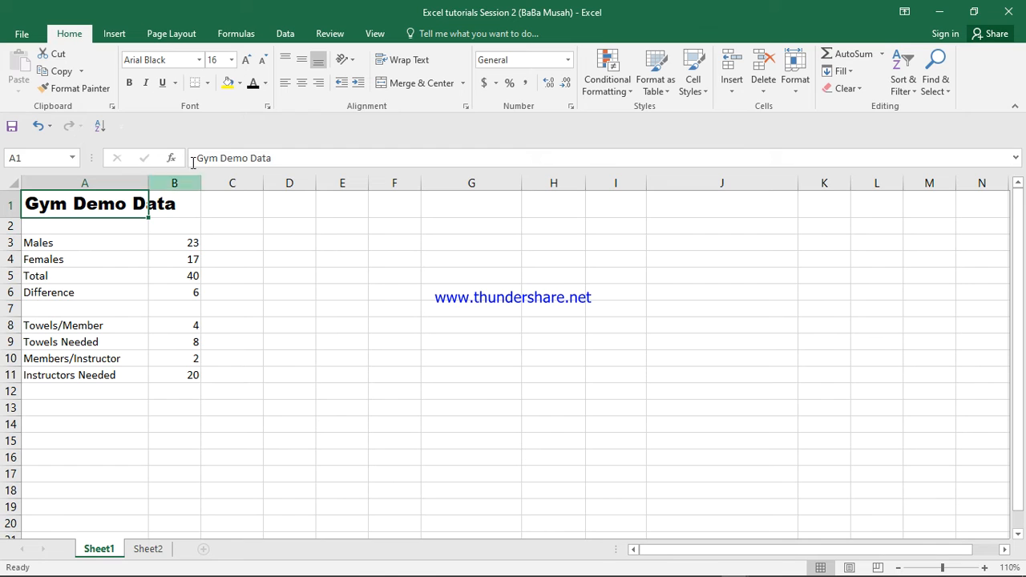
pyautogui.moveTo(228, 83)
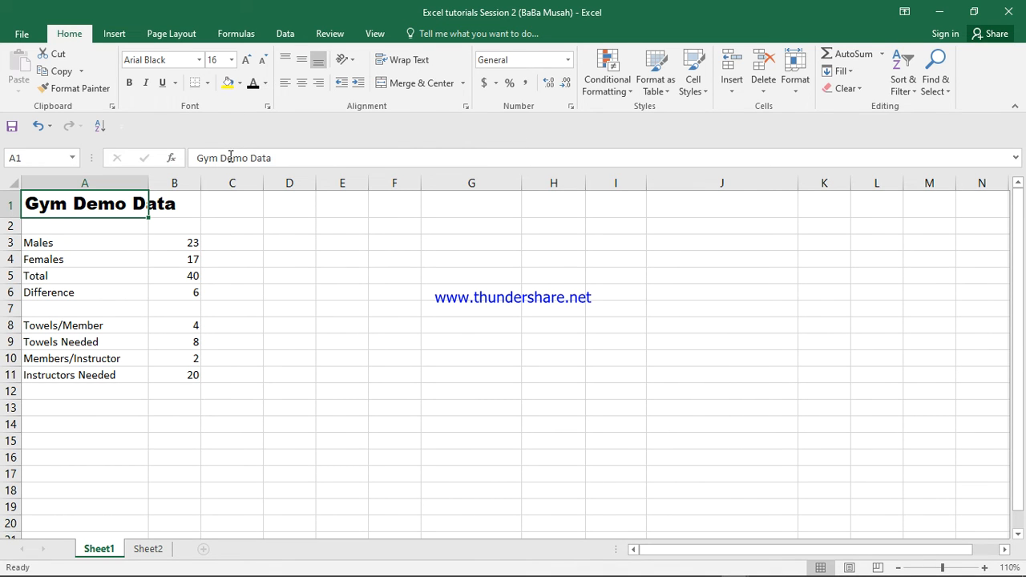
# Fill the Males, Females, Total and Difference label cells A3:A6 yellow.
pyautogui.click(38, 242)
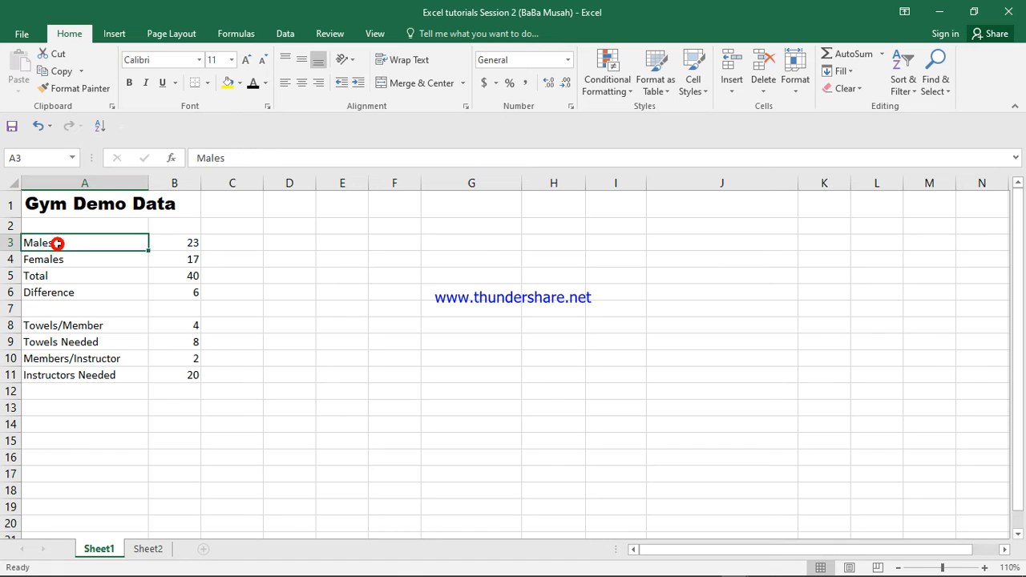
pyautogui.doubleClick(57, 242)
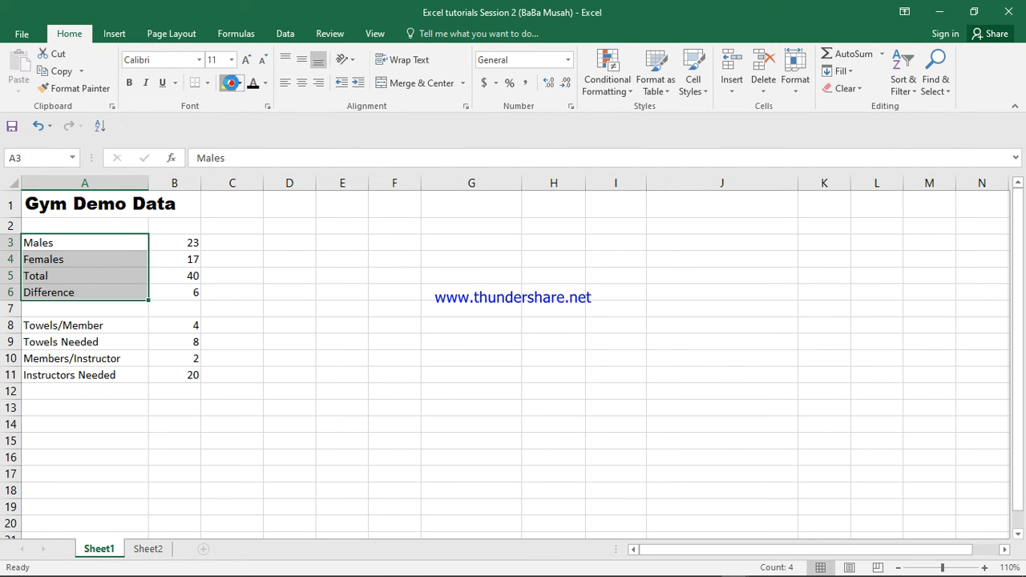
pyautogui.click(228, 83)
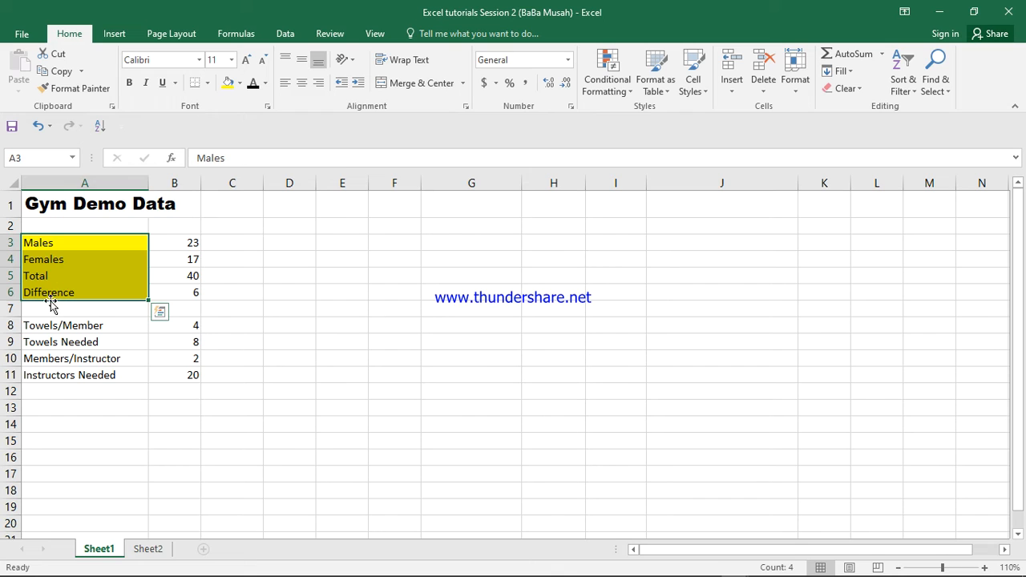
pyautogui.moveTo(72, 237)
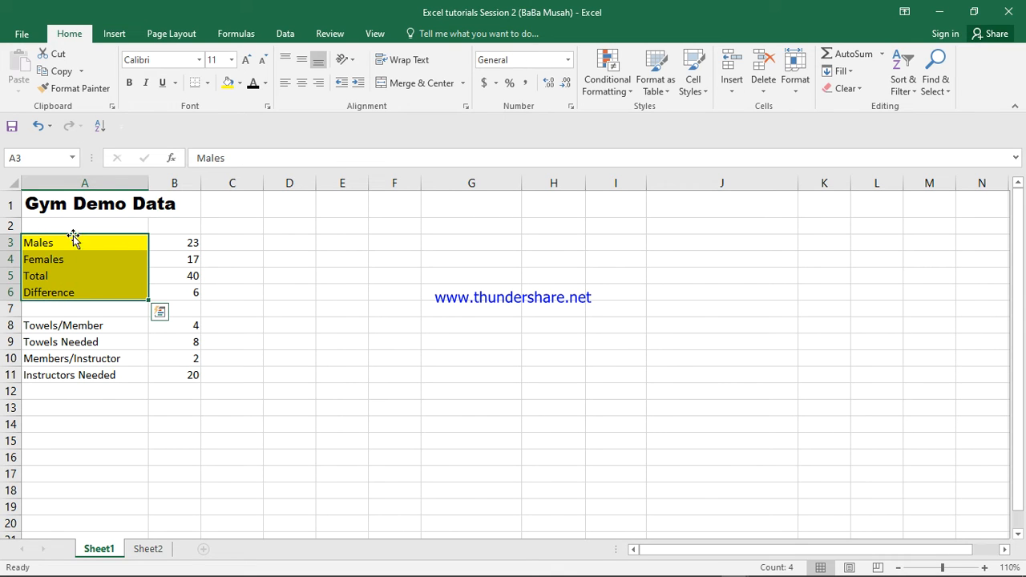
pyautogui.moveTo(48, 276)
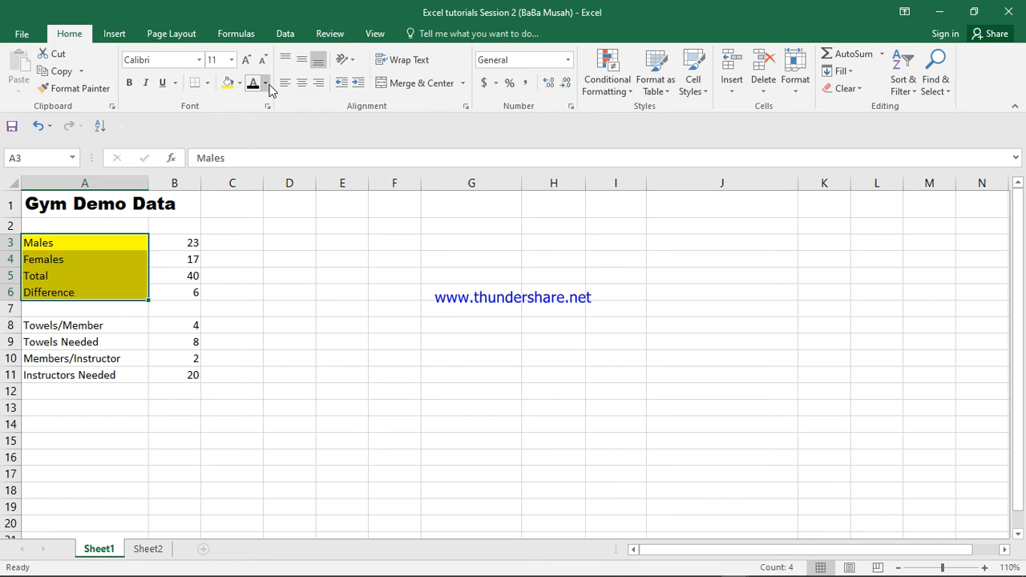
# Recolour the A3:A6 label text a gold theme colour over the yellow fill.
pyautogui.click(266, 83)
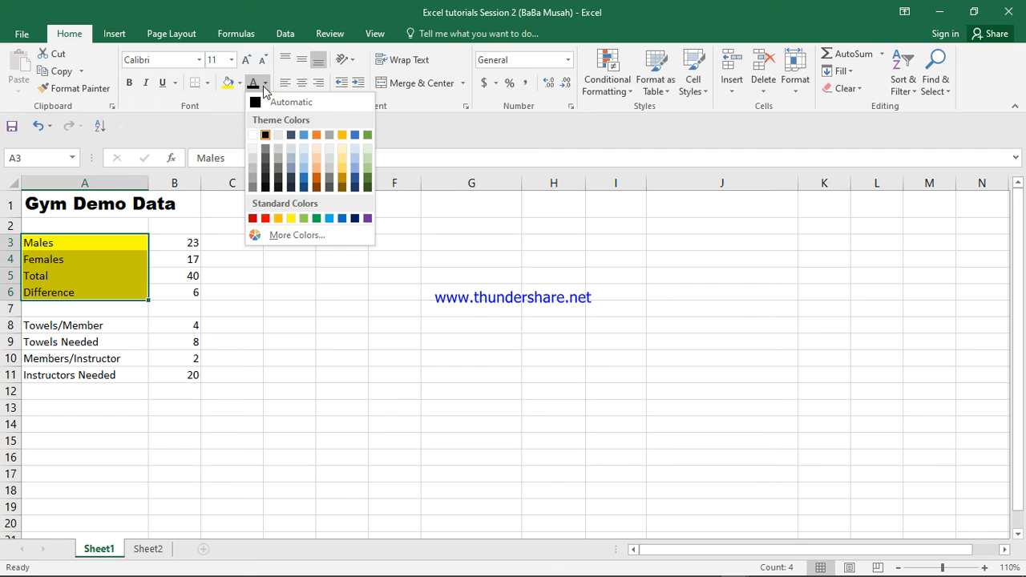
pyautogui.click(255, 134)
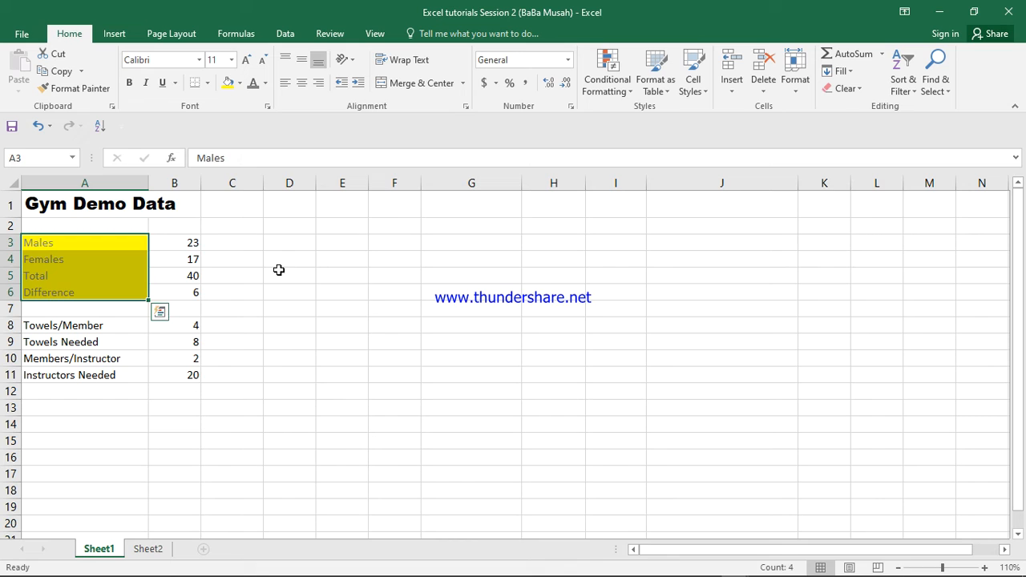
pyautogui.click(288, 260)
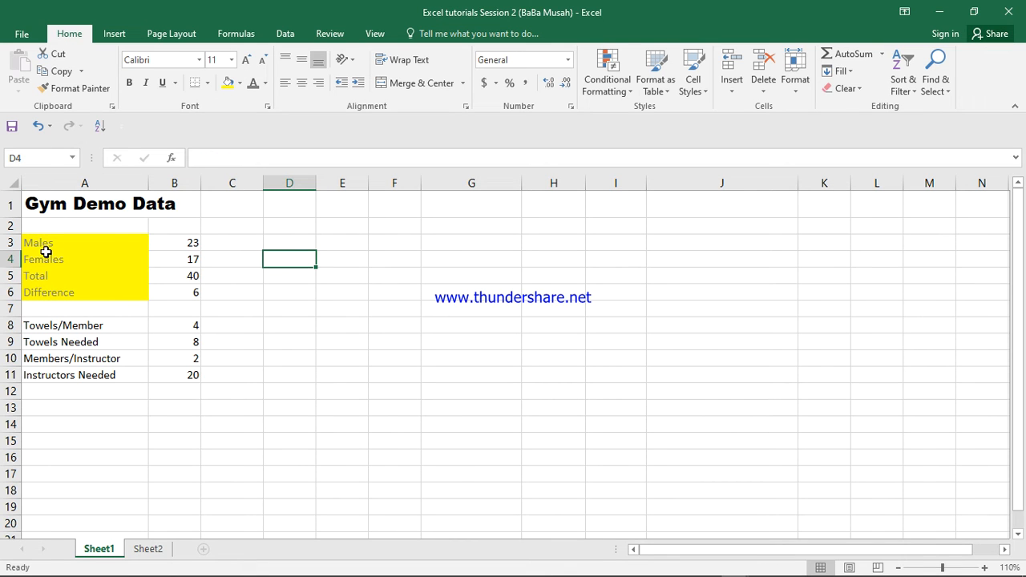
pyautogui.moveTo(30, 242)
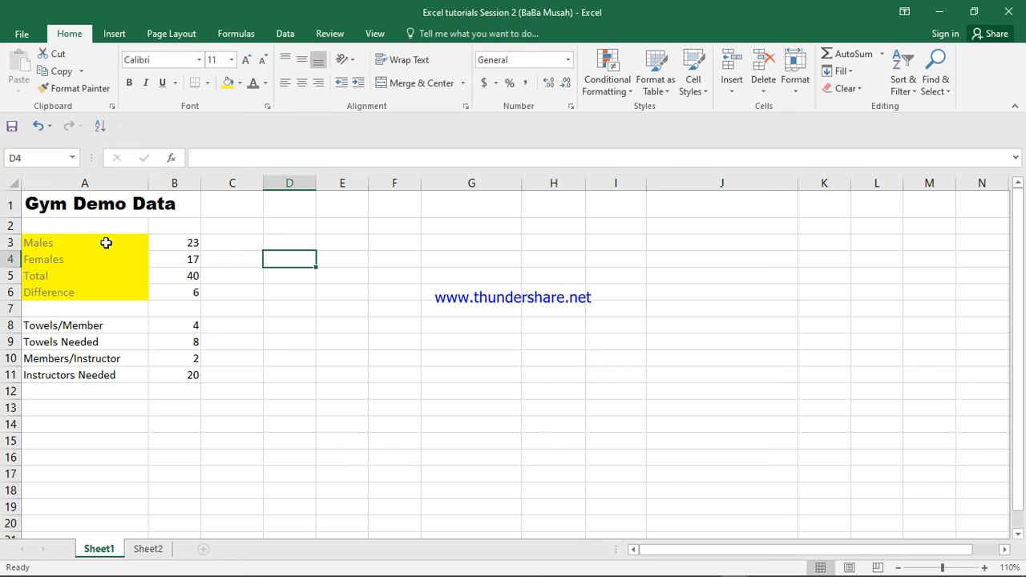
pyautogui.moveTo(141, 256)
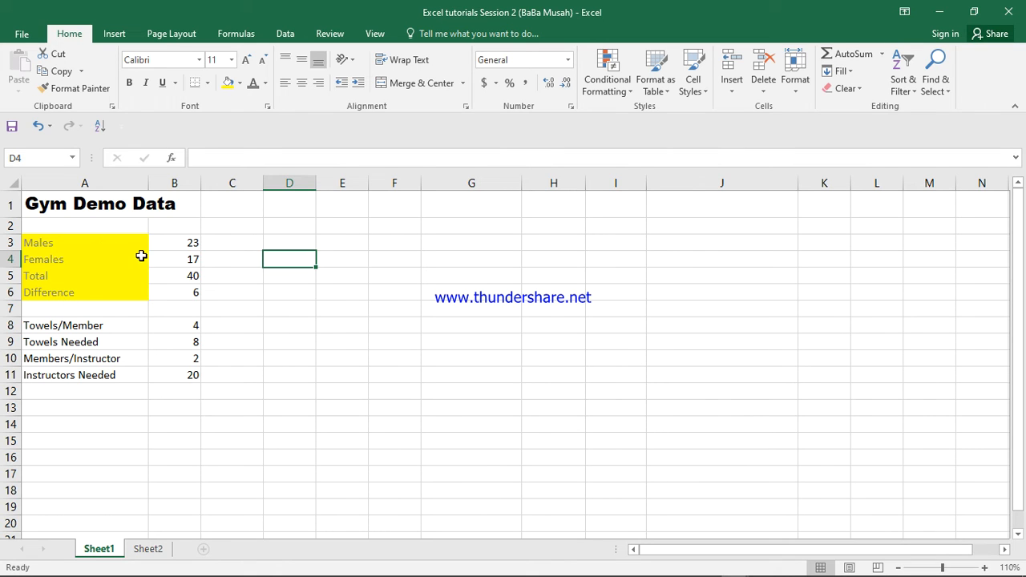
pyautogui.moveTo(253, 83)
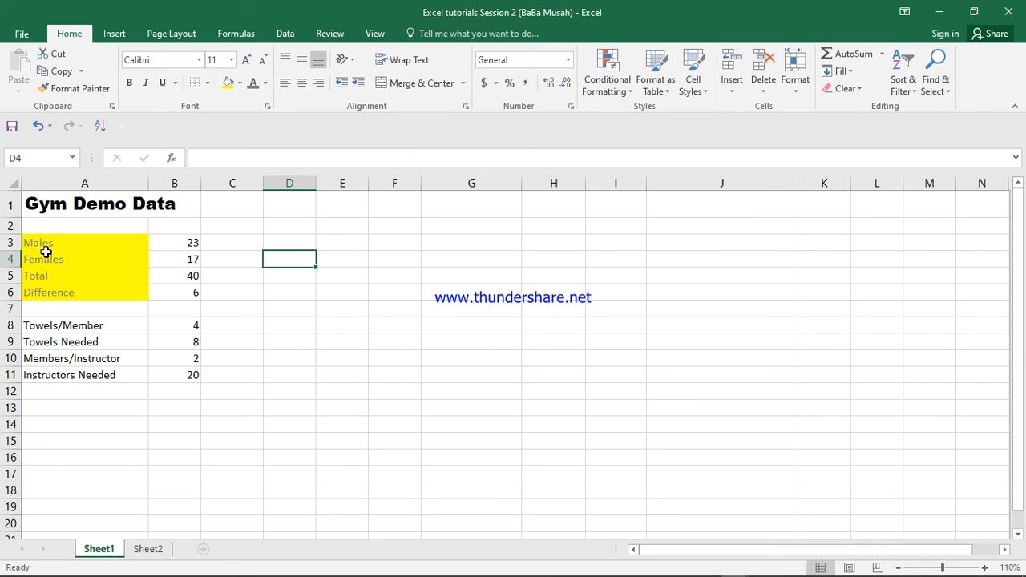
pyautogui.moveTo(132, 350)
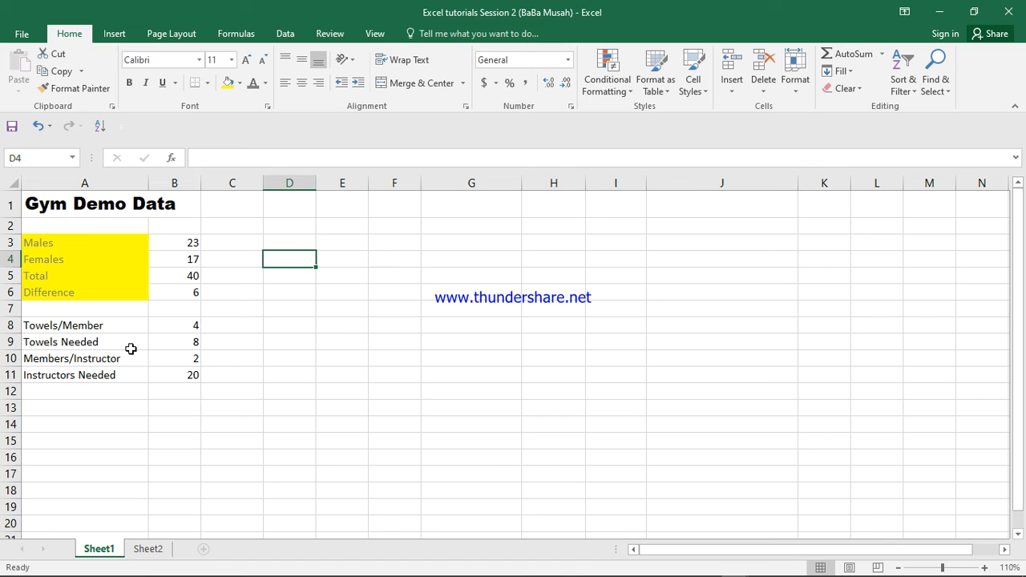
pyautogui.moveTo(70, 240)
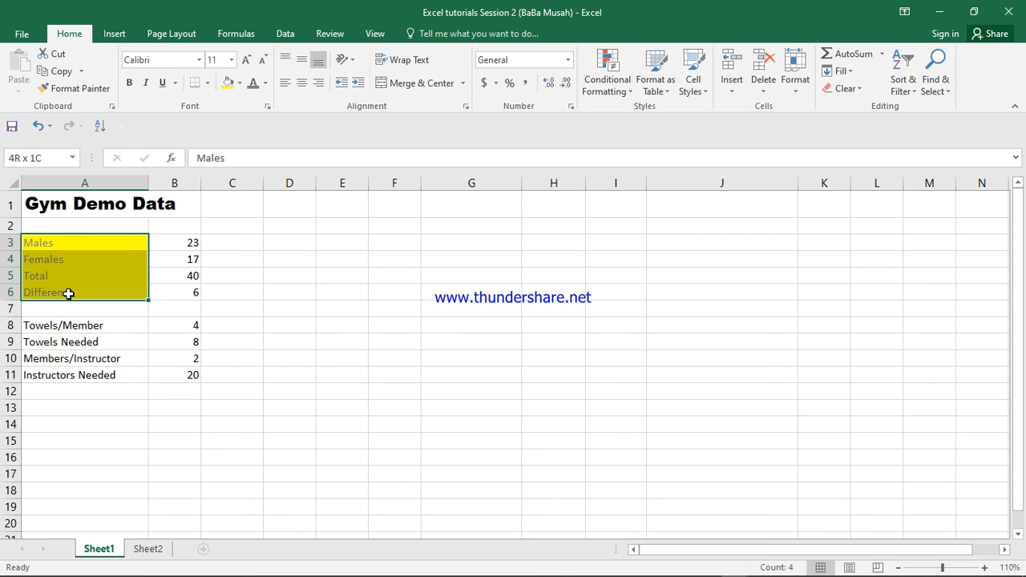
# Give the A3:A6 label cells a dark blue fill with white text.
pyautogui.click(239, 84)
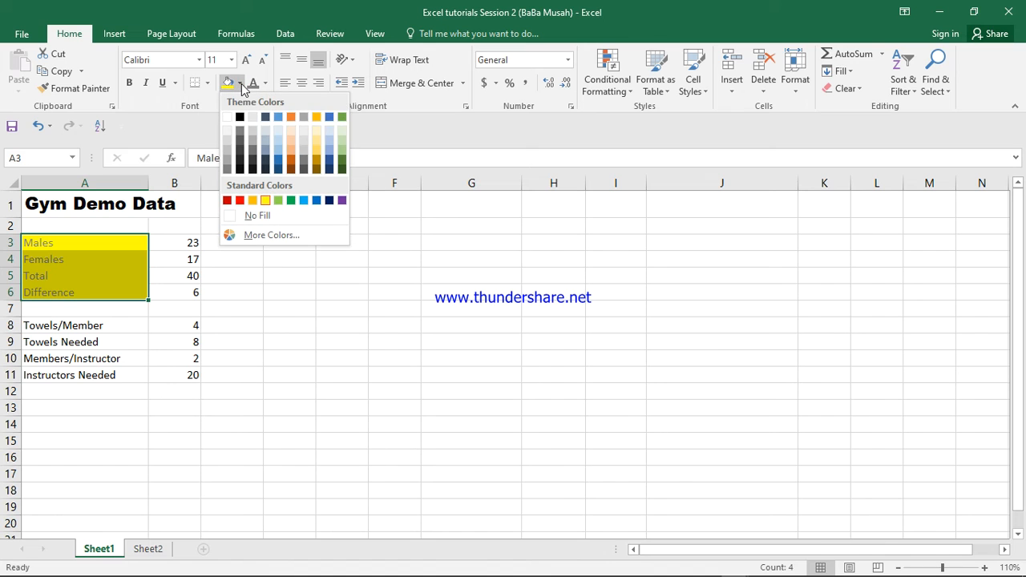
pyautogui.click(279, 151)
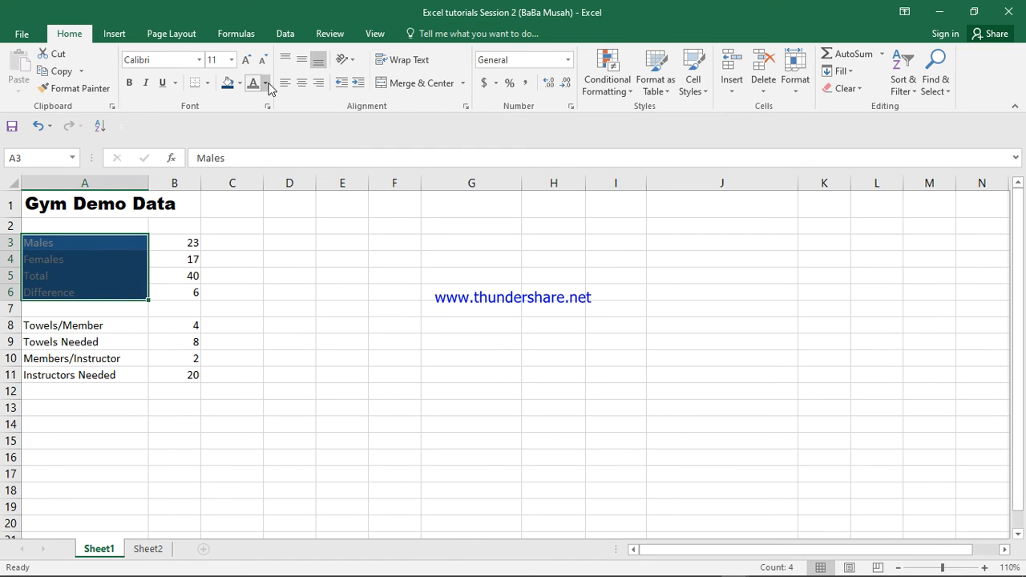
pyautogui.click(267, 83)
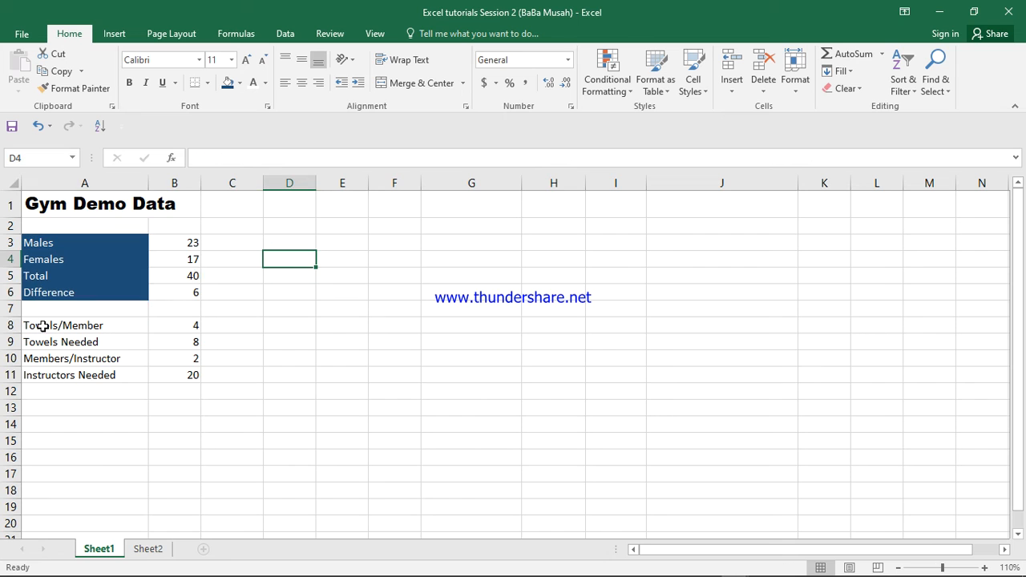
pyautogui.doubleClick(64, 324)
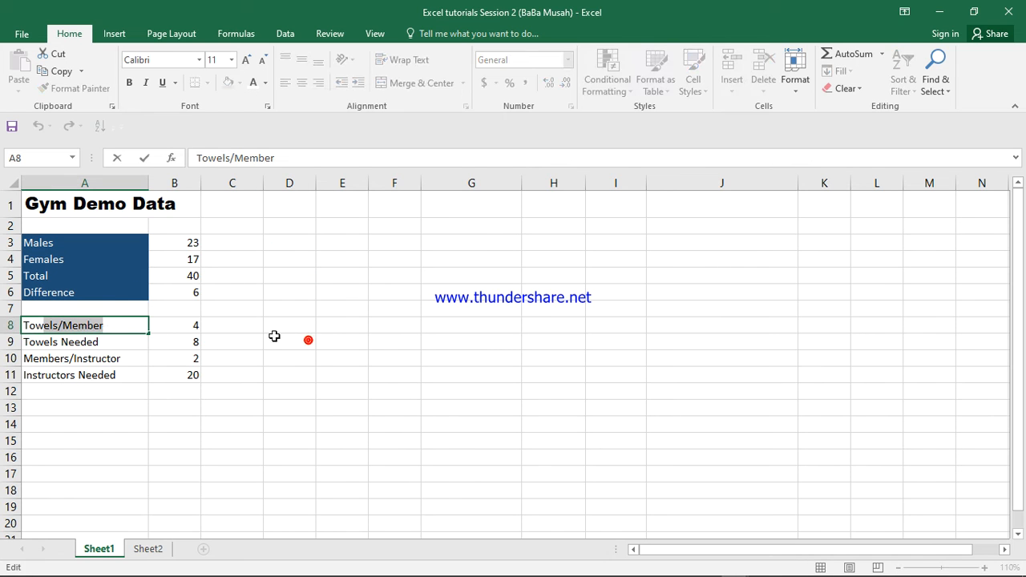
# Apply the same dark blue fill with white text to labels A8:A11.
pyautogui.moveTo(84, 324); pyautogui.dragTo(84, 375)
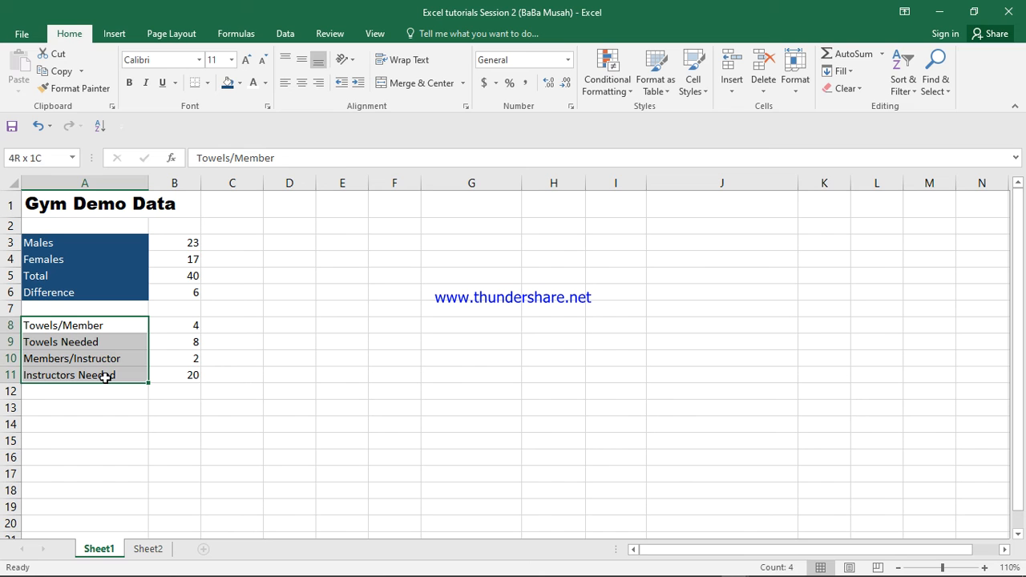
pyautogui.click(228, 83)
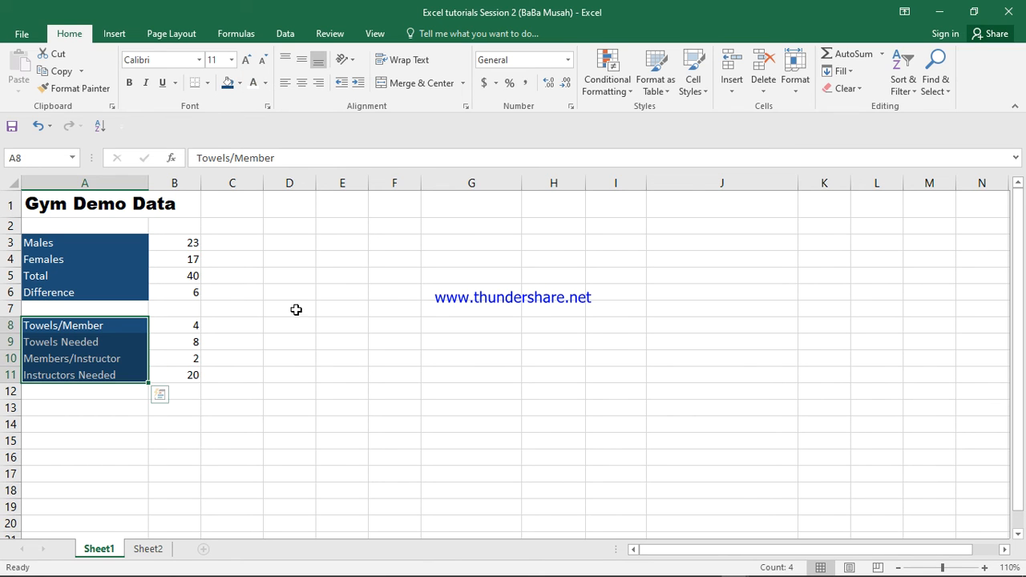
pyautogui.click(288, 342)
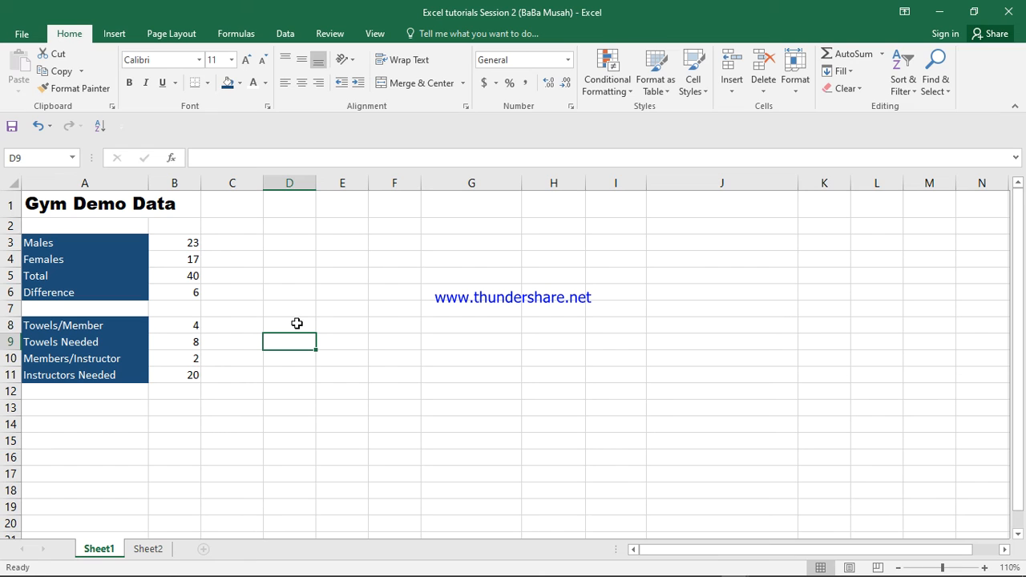
pyautogui.moveTo(151, 316)
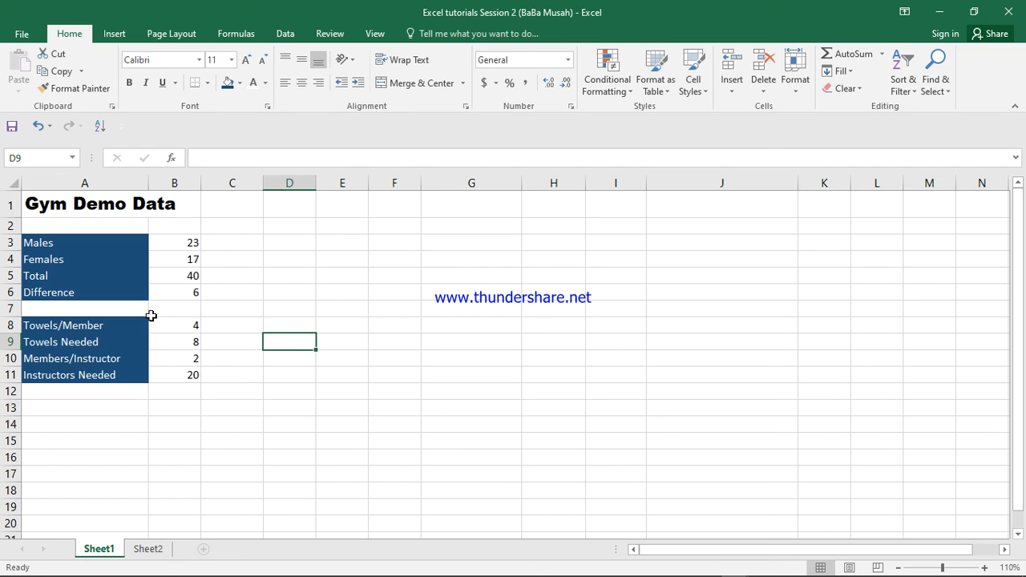
pyautogui.click(173, 242)
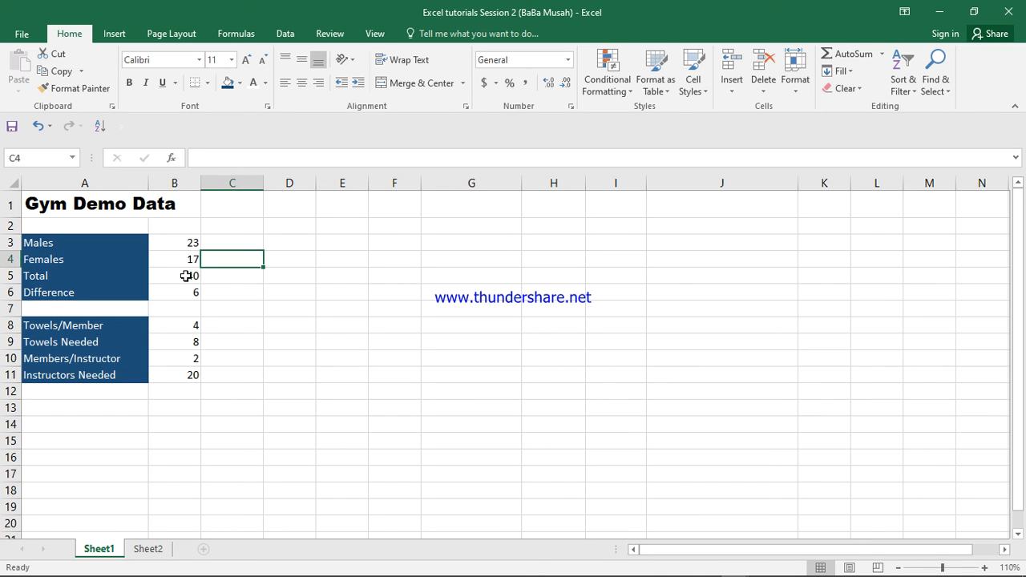
# Make the Total value 40 in B5 and Difference value 6 in B6 bold.
pyautogui.click(173, 276)
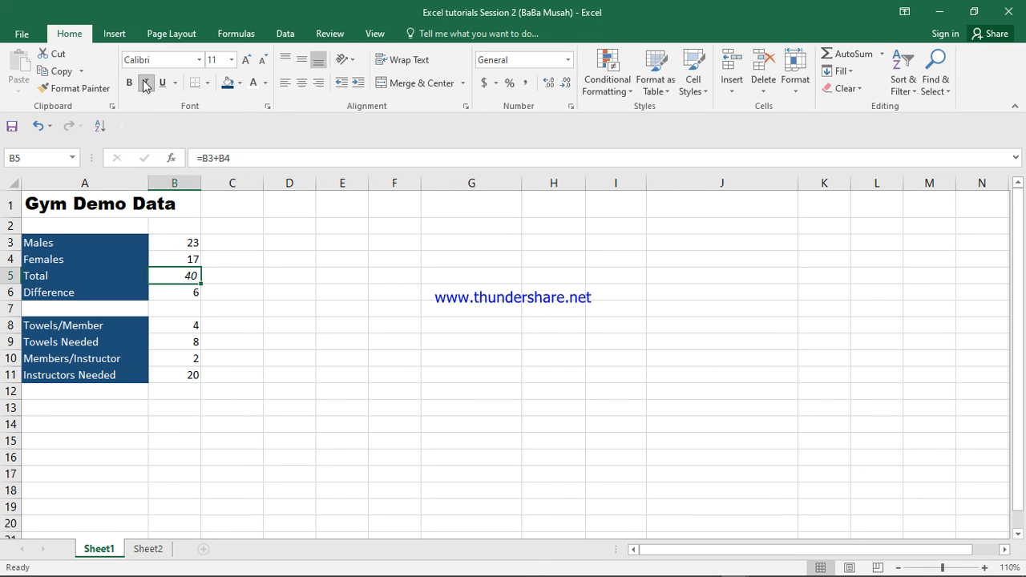
pyautogui.click(144, 83)
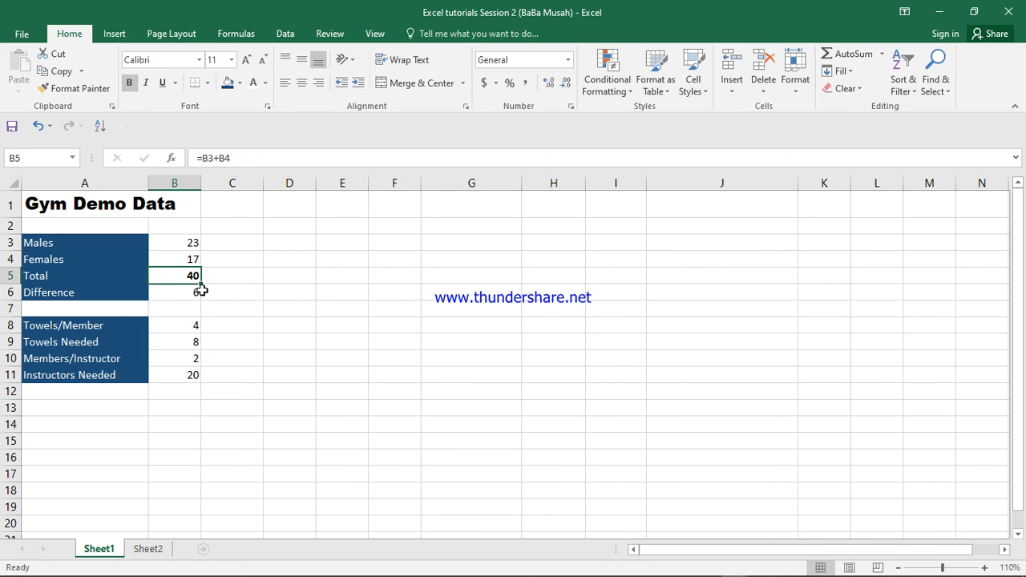
pyautogui.click(173, 292)
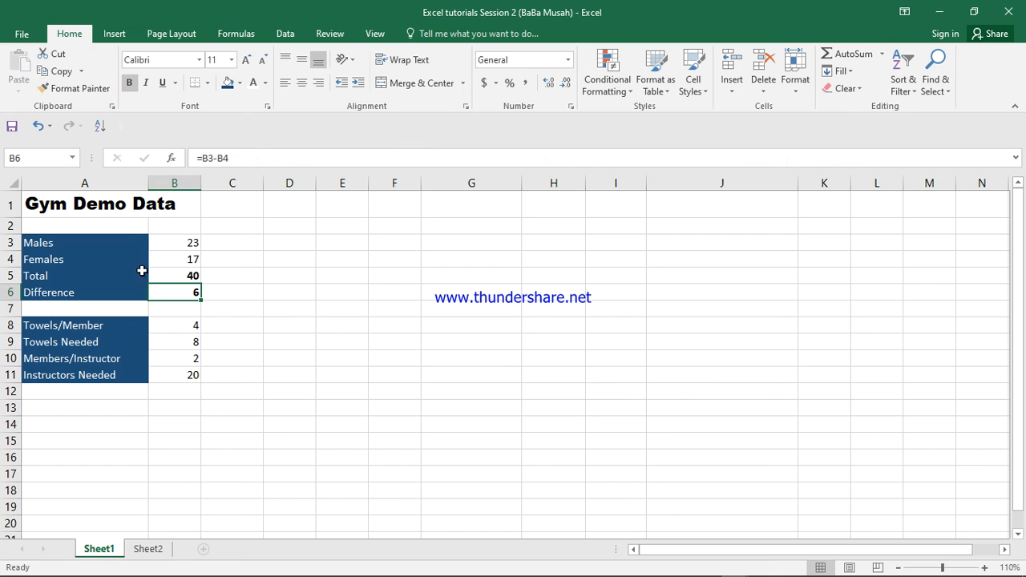
pyautogui.moveTo(351, 359)
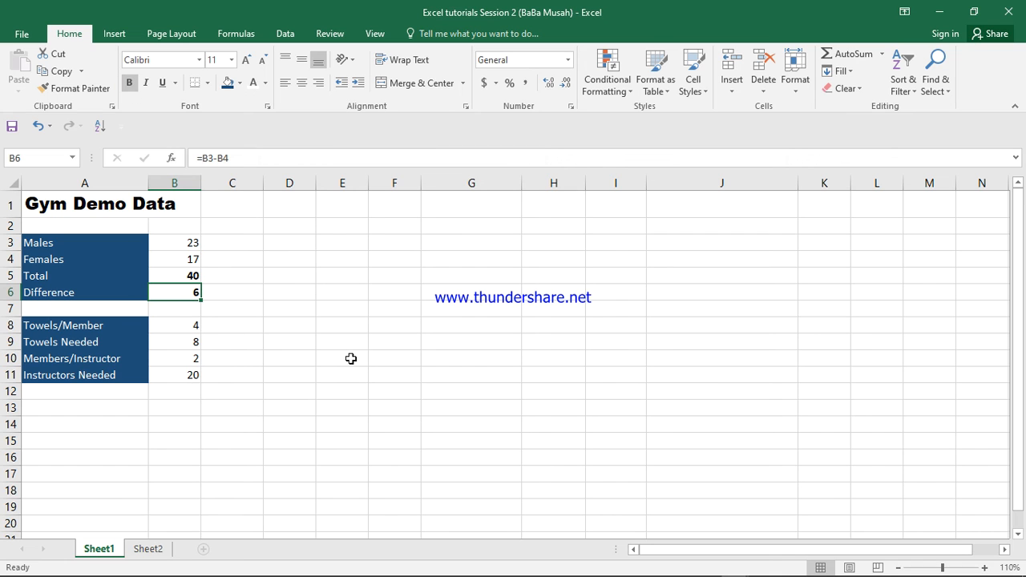
pyautogui.click(343, 359)
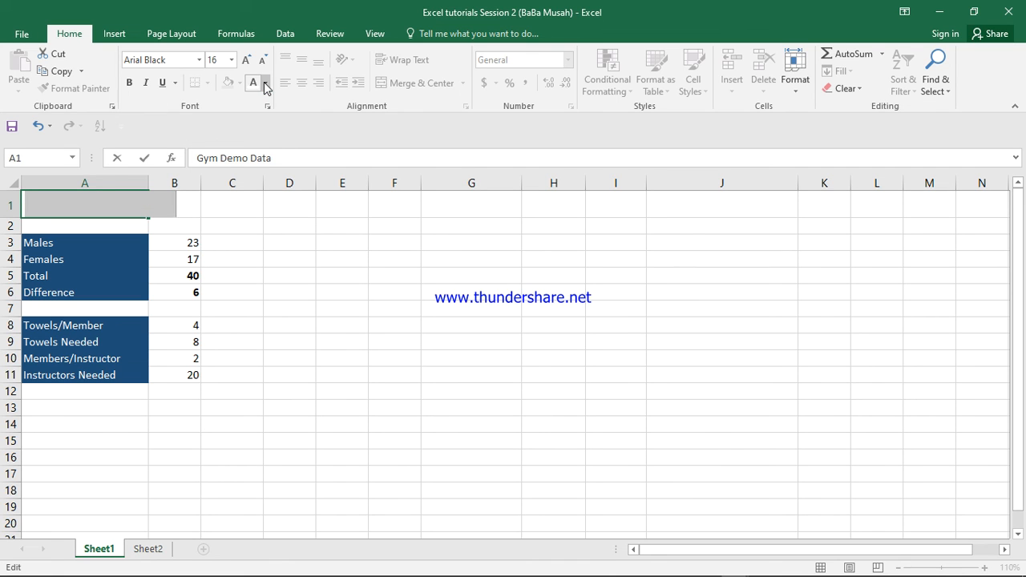
pyautogui.click(265, 83)
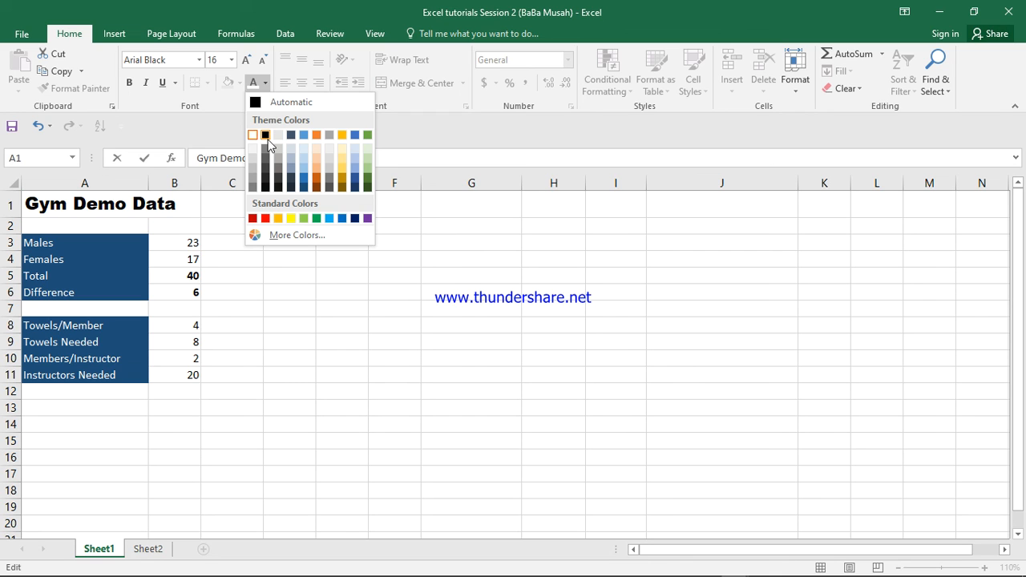
pyautogui.click(266, 135)
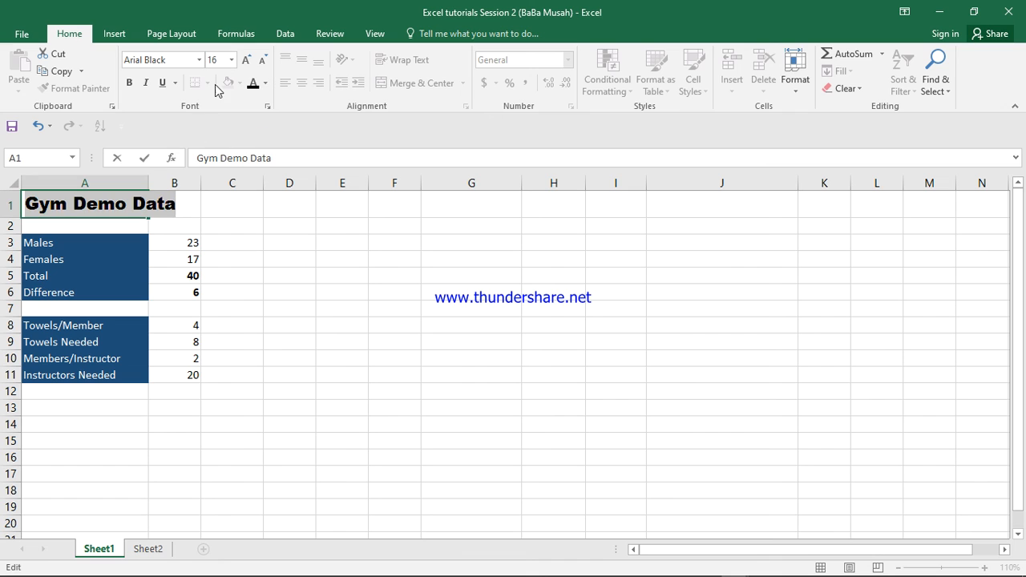
pyautogui.click(231, 258)
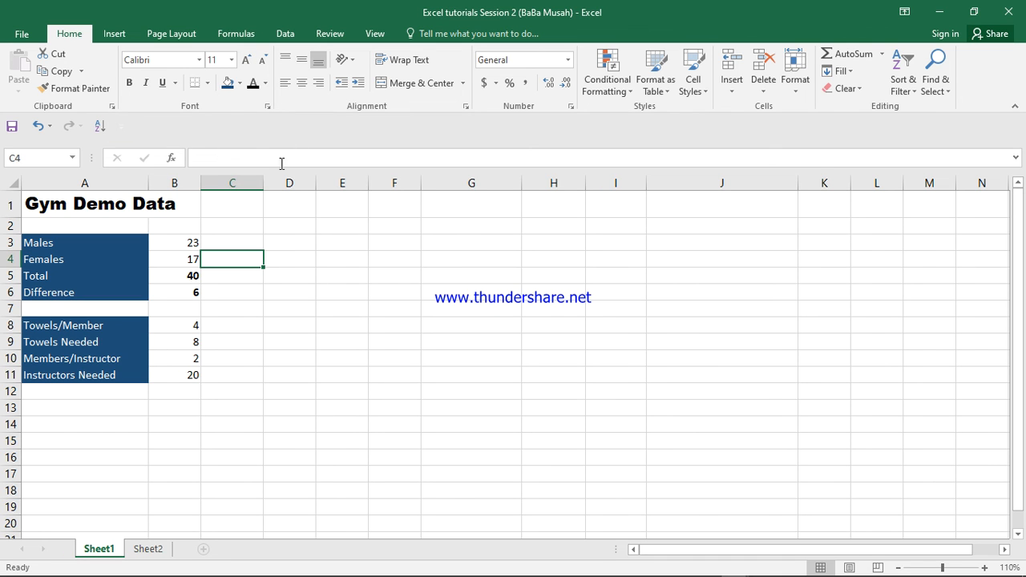
pyautogui.moveTo(554, 423)
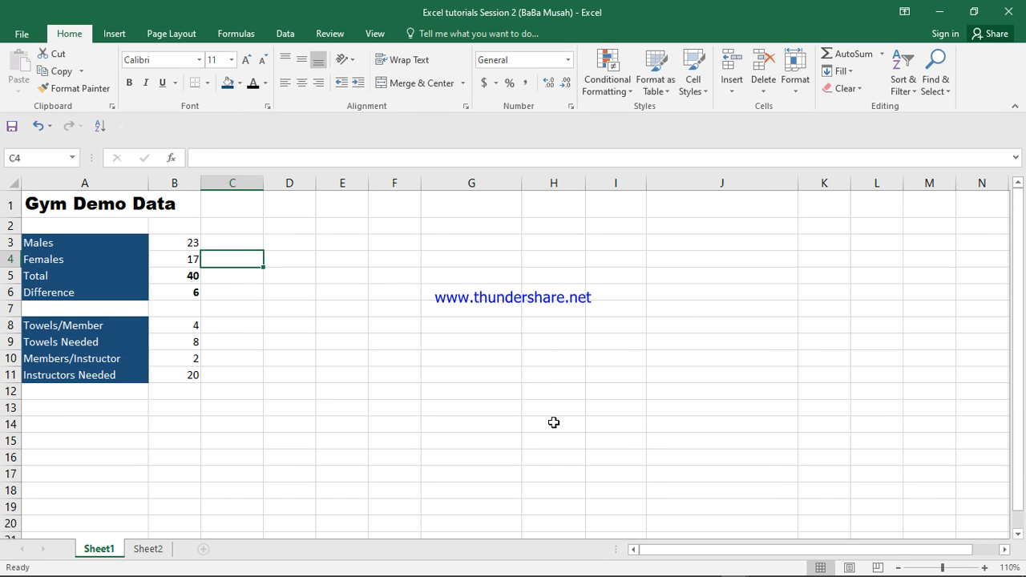